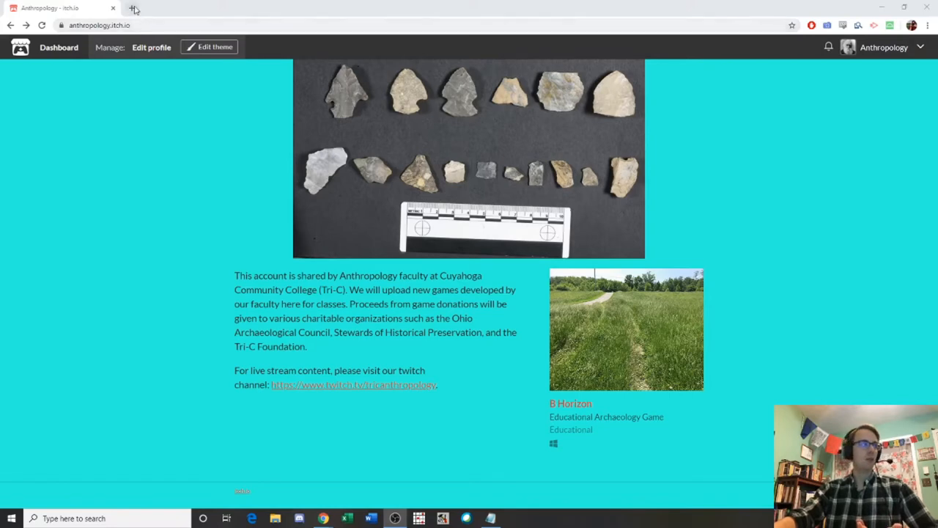
Step: Open the B Horizon game page on itch.io and scroll down
{"action": "left_click", "coordinate": [248, 8]}
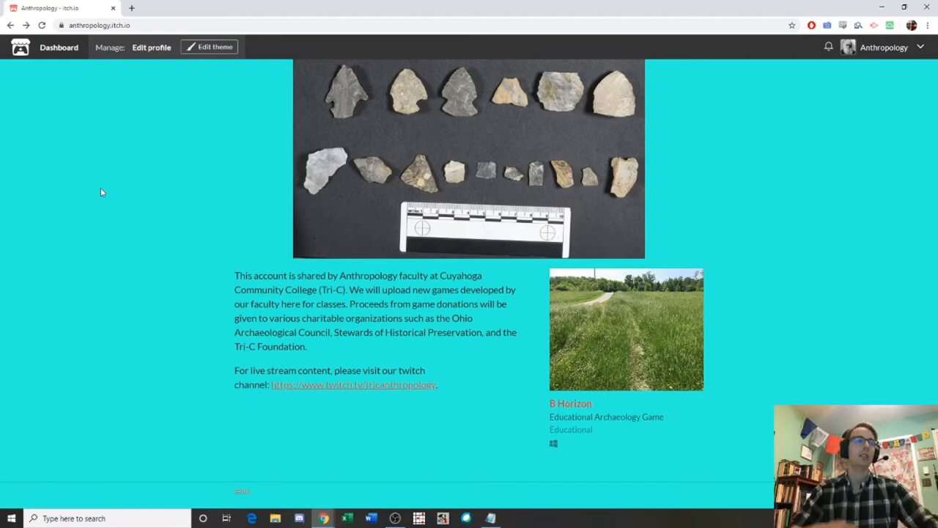
{"action": "mouse_move", "coordinate": [562, 406]}
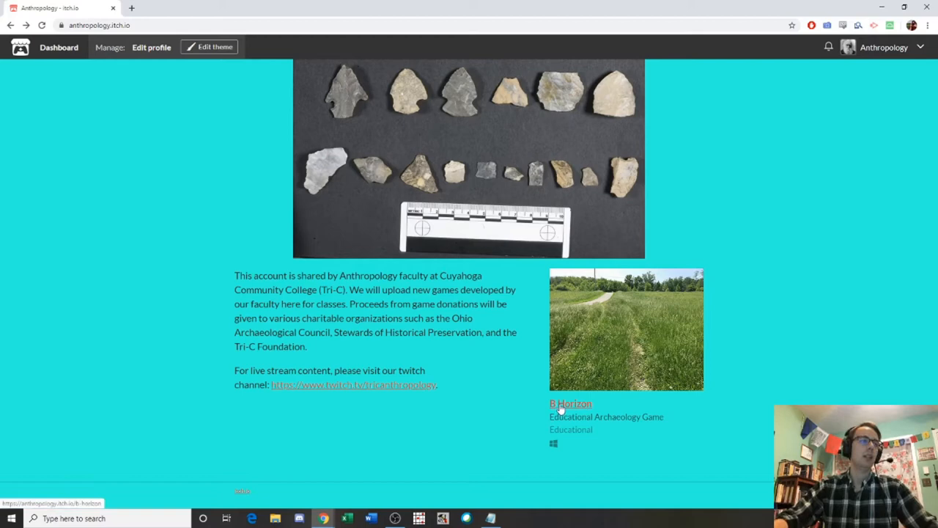
{"action": "left_click", "coordinate": [571, 403]}
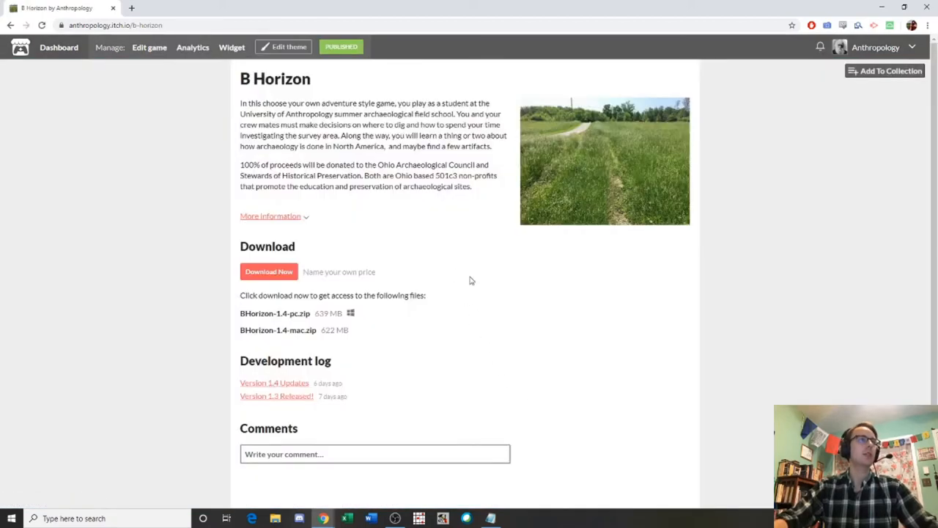
{"action": "scroll", "scroll_direction": "down", "scroll_amount": 3}
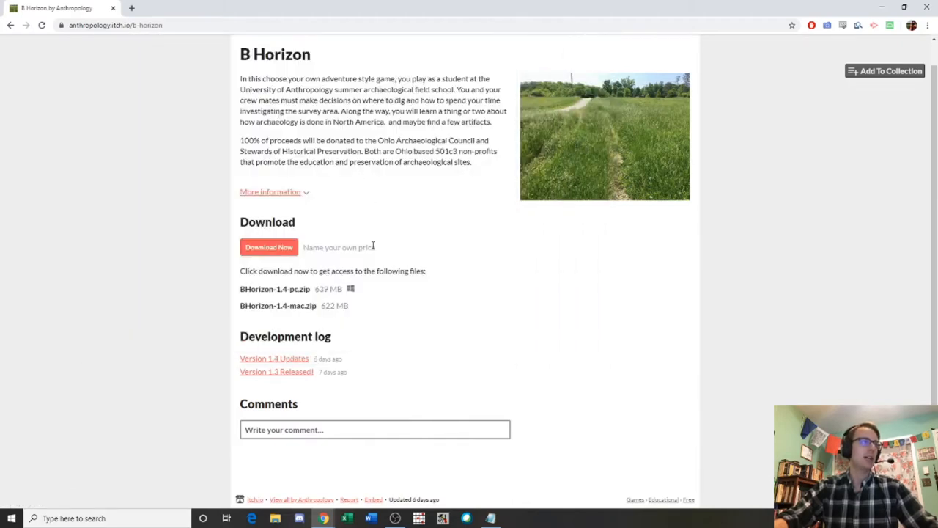
Step: Toggle More information, then bring up the $4.00 pay-what-you-want download offer
{"action": "left_click", "coordinate": [270, 191]}
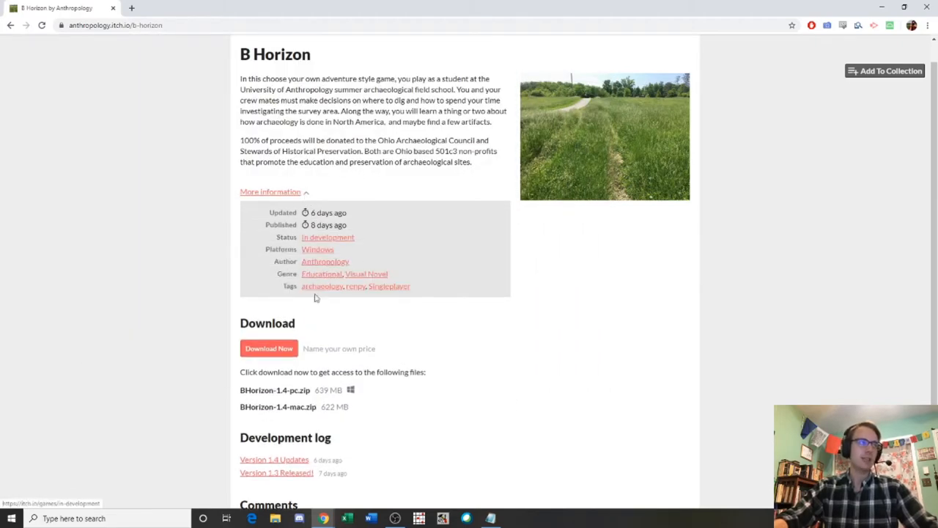
{"action": "left_click", "coordinate": [269, 191]}
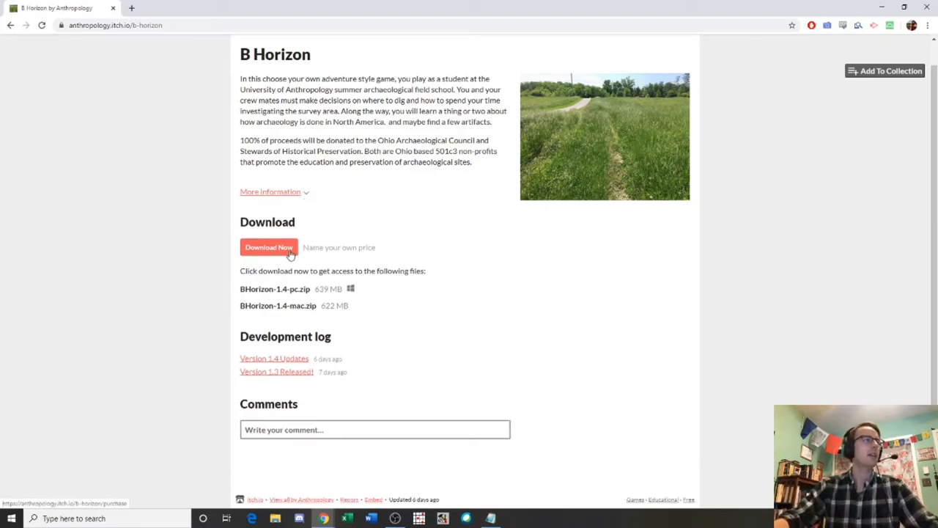
{"action": "left_click", "coordinate": [268, 247]}
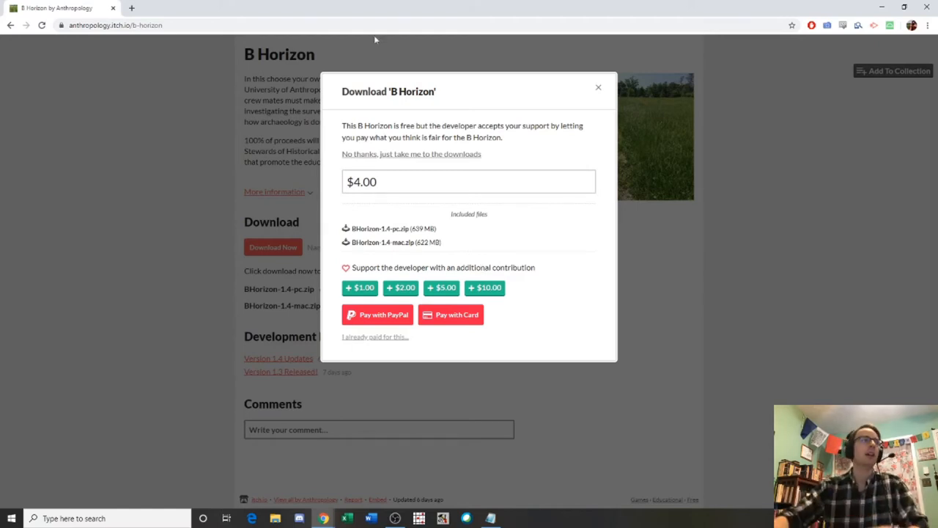
Step: Skip payment and save BHorizon-1.4-pc.zip into the Ohio Arch folder
{"action": "left_click", "coordinate": [411, 154]}
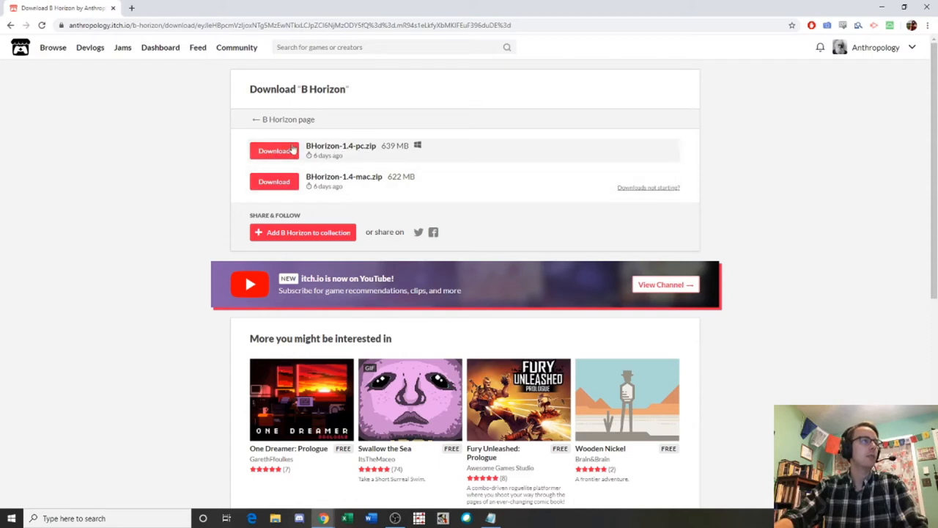
{"action": "mouse_move", "coordinate": [359, 181]}
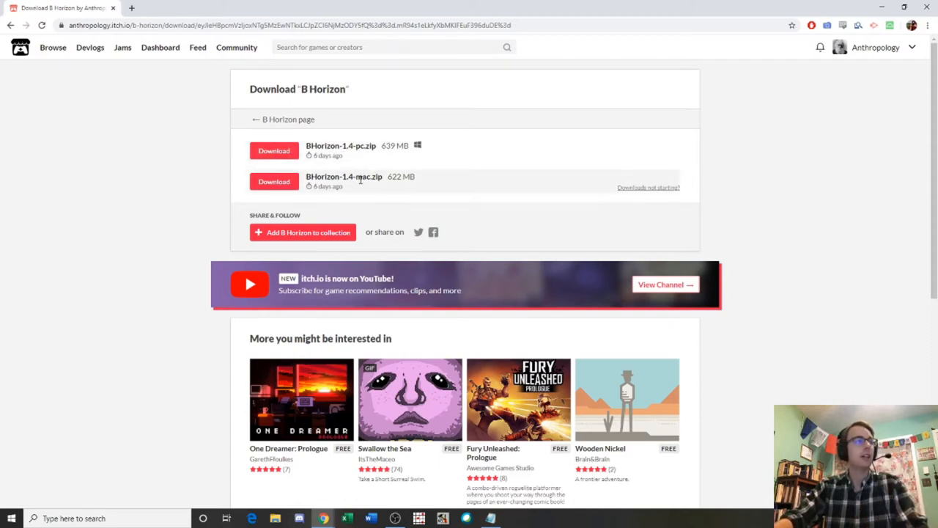
{"action": "double_click", "coordinate": [360, 145]}
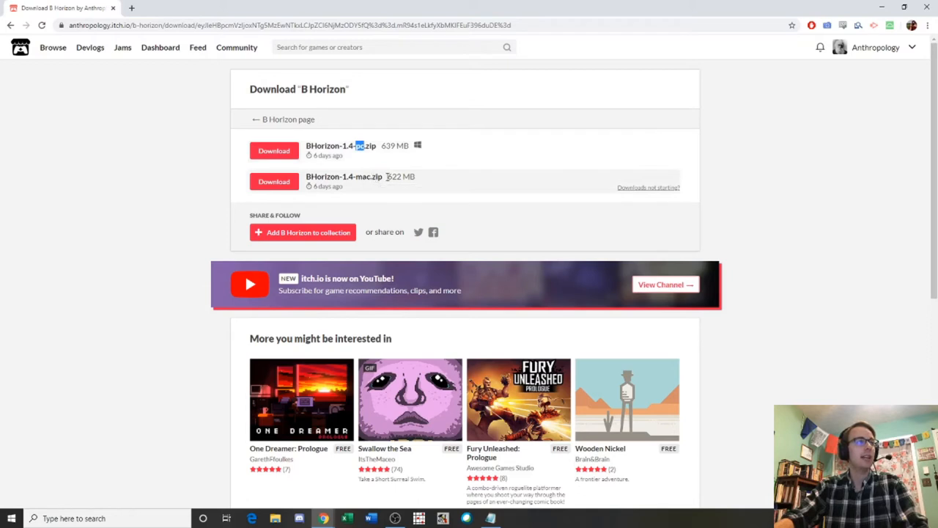
{"action": "mouse_move", "coordinate": [394, 176]}
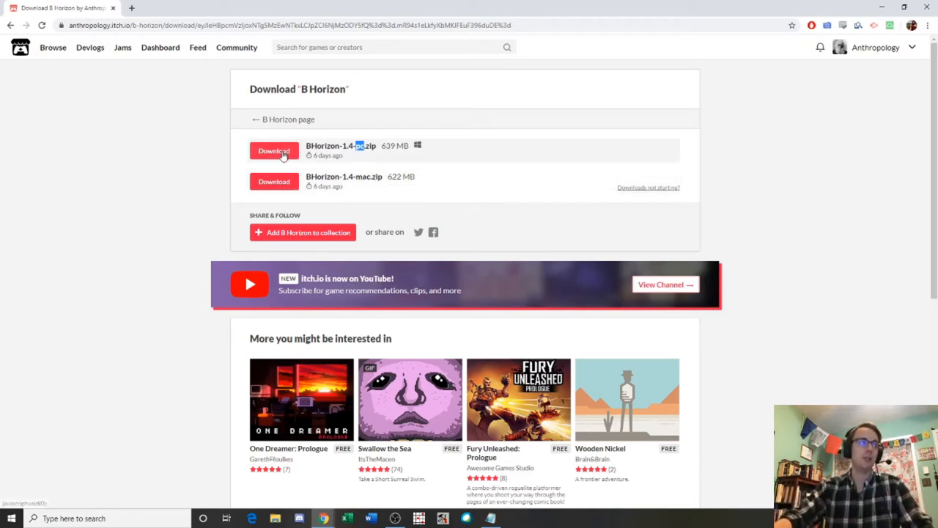
{"action": "left_click", "coordinate": [273, 151]}
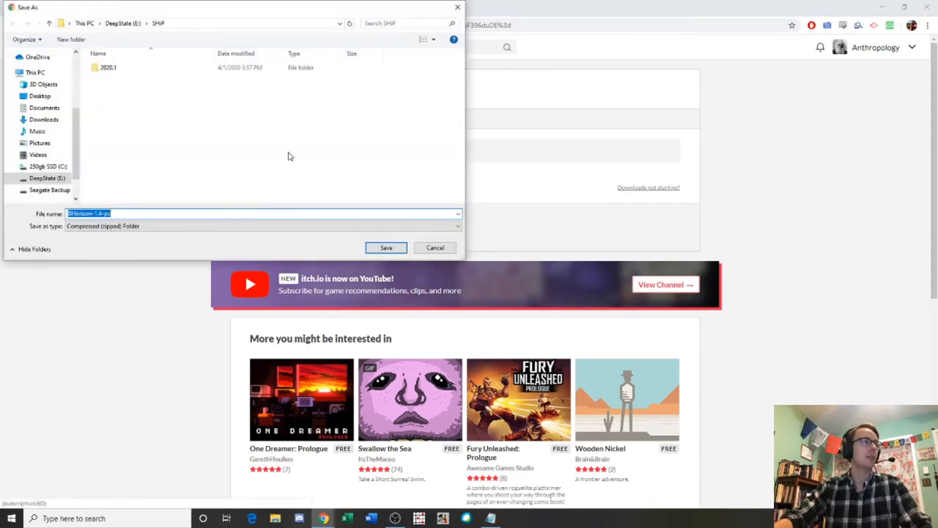
{"action": "mouse_move", "coordinate": [147, 80]}
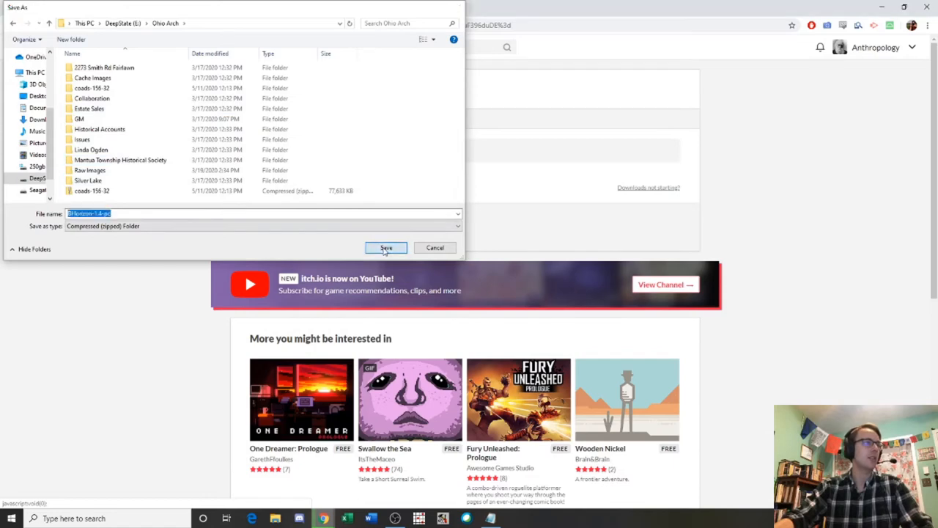
{"action": "left_click", "coordinate": [386, 247]}
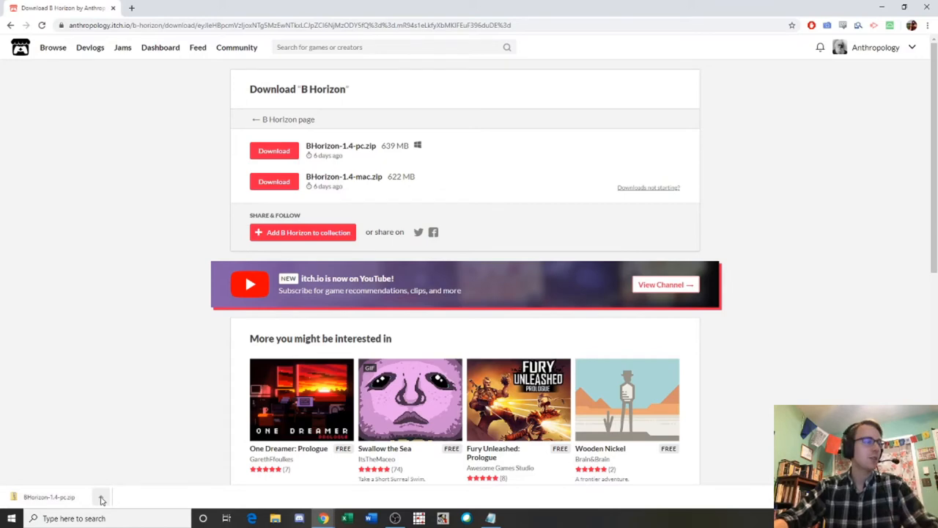
Step: Open the finished download's folder and bring up actions for the game zip
{"action": "left_click", "coordinate": [102, 496]}
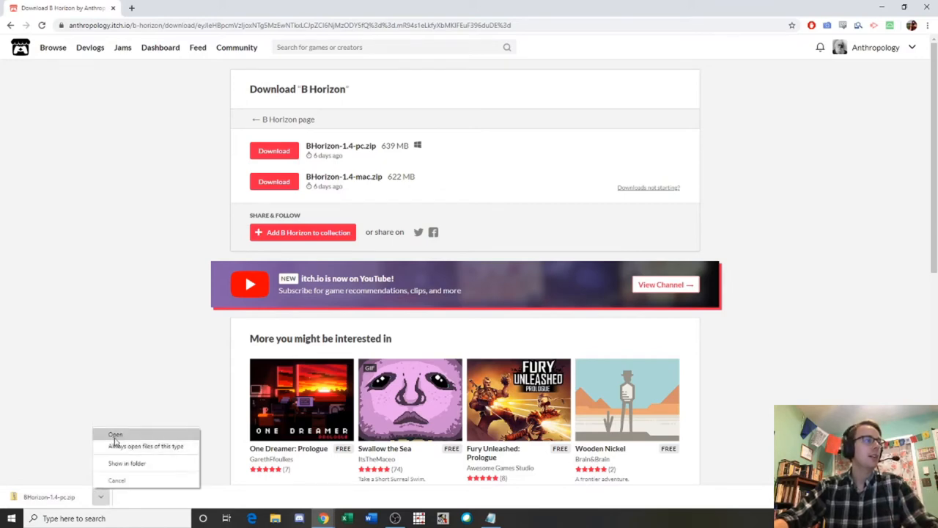
{"action": "left_click", "coordinate": [115, 434]}
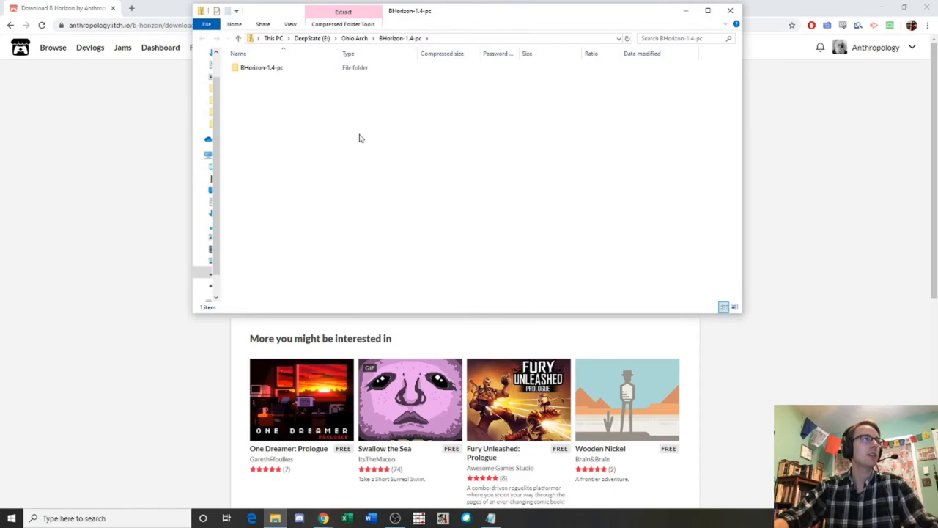
{"action": "left_click", "coordinate": [261, 67]}
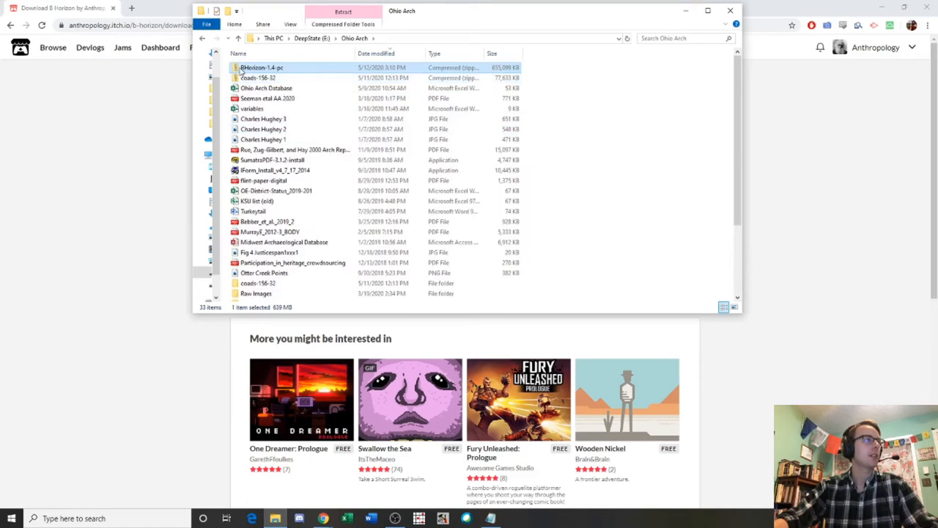
{"action": "right_click", "coordinate": [261, 68]}
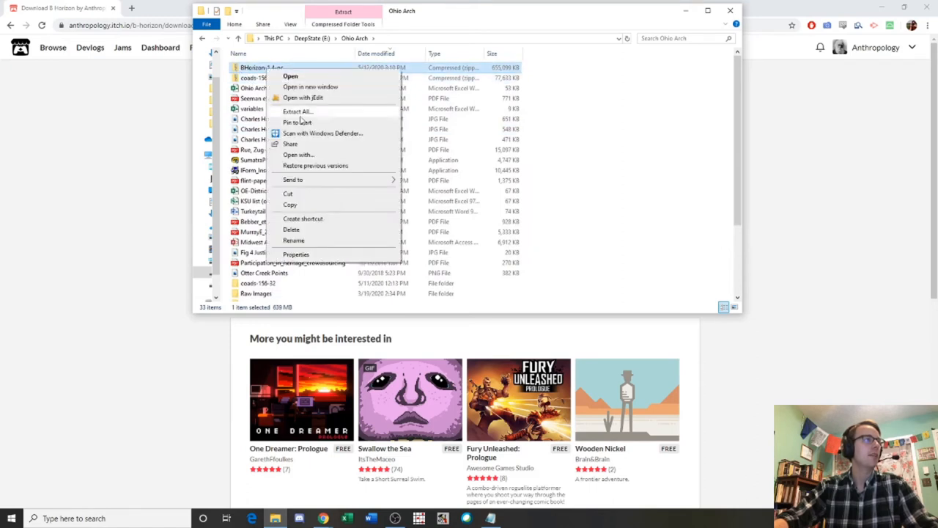
Step: Extract all files to E:\Ohio Arch\BHorizon-1.4-pc
{"action": "left_click", "coordinate": [297, 112]}
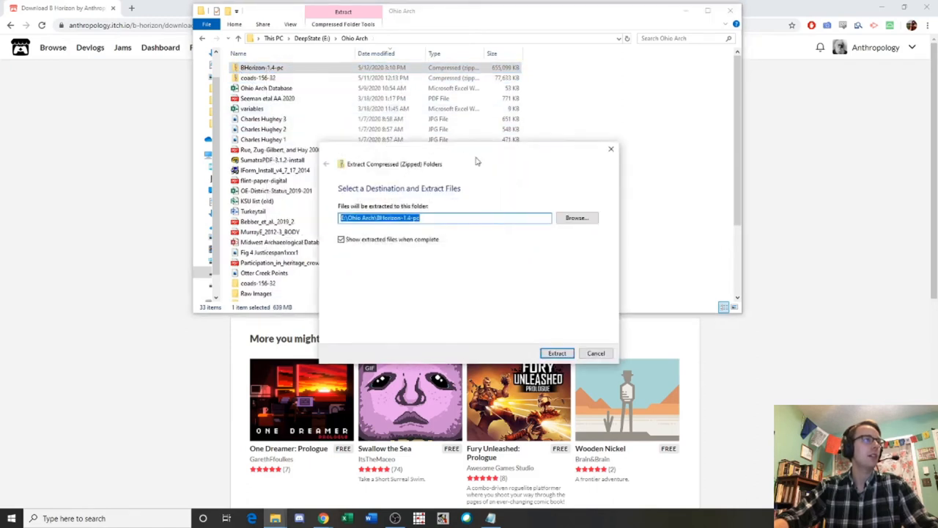
{"action": "mouse_move", "coordinate": [401, 248]}
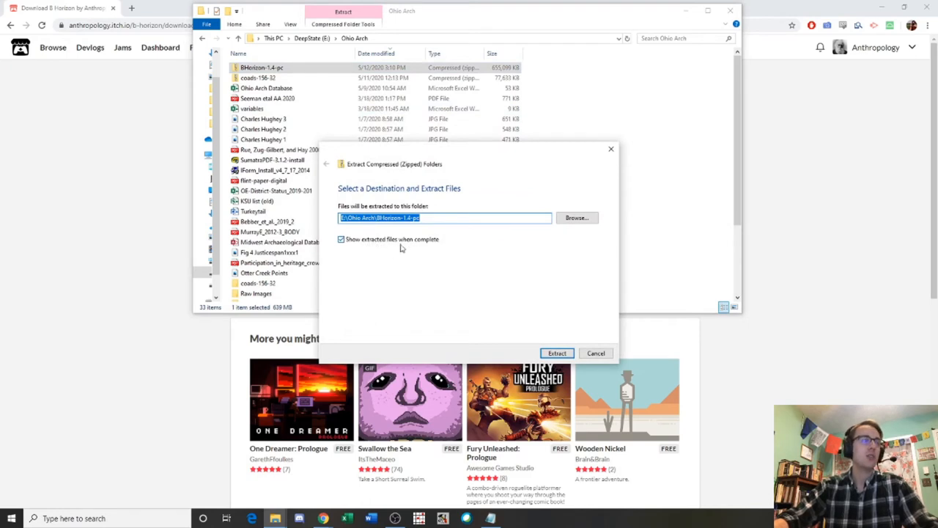
{"action": "left_click", "coordinate": [577, 217]}
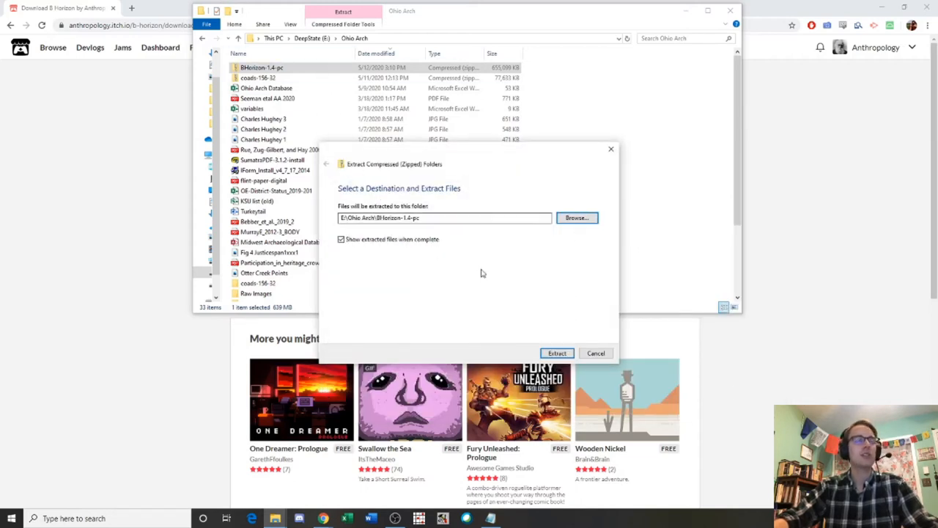
{"action": "left_click", "coordinate": [557, 352]}
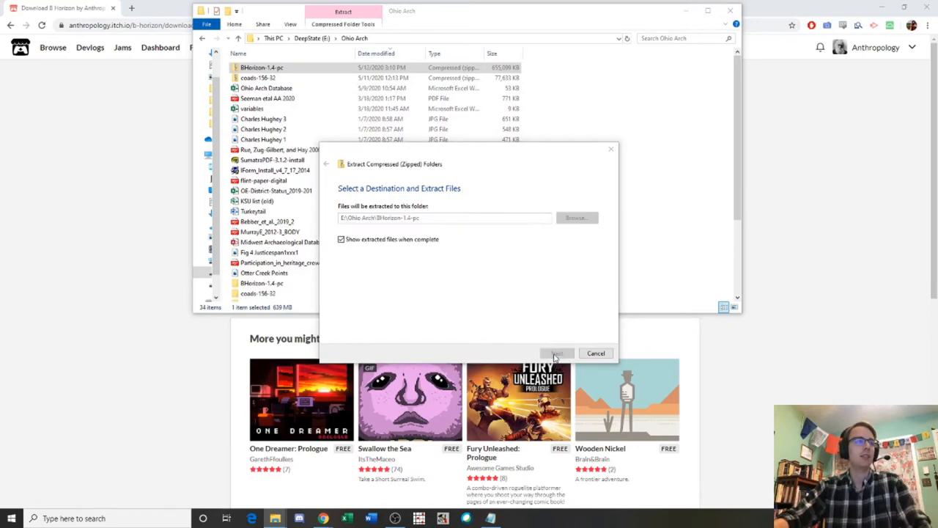
{"action": "left_click", "coordinate": [556, 354]}
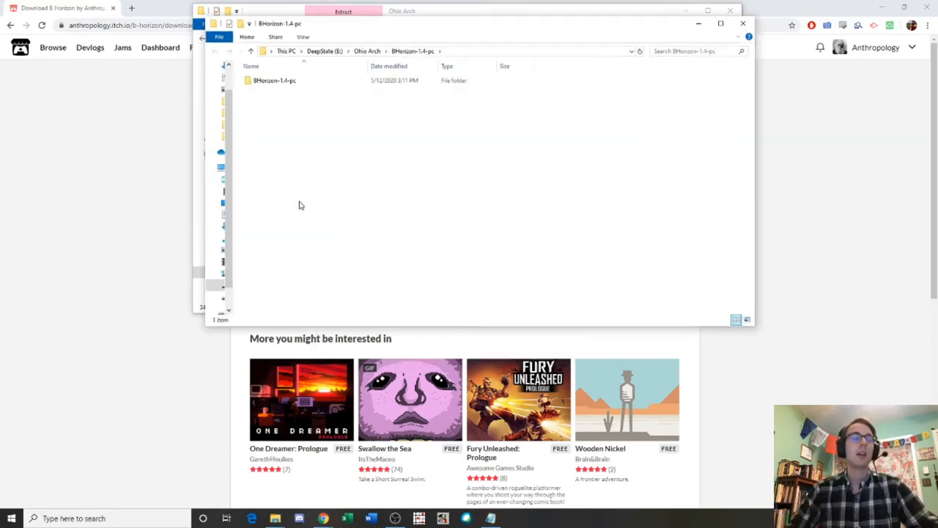
Step: Open the nested BHorizon-1.4-pc\BHorizon-1.4-pc folder in Ohio Arch
{"action": "left_click", "coordinate": [275, 80]}
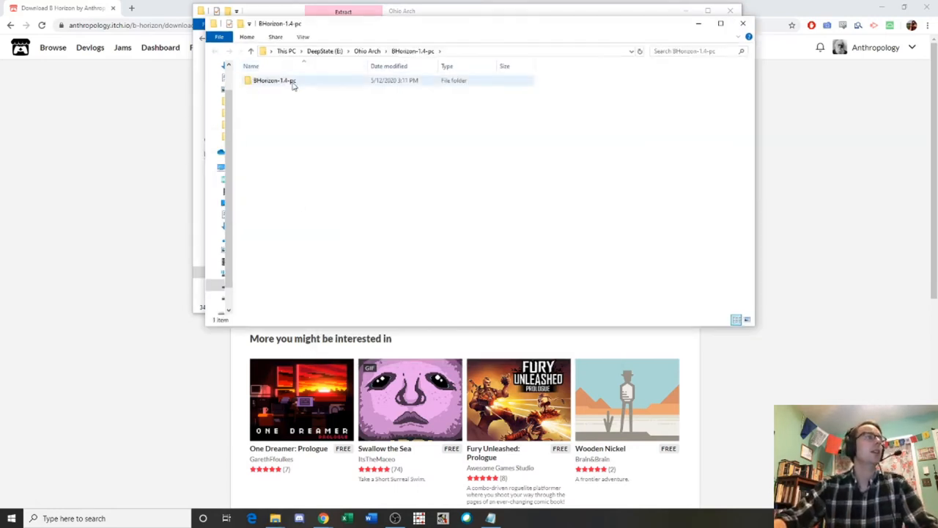
{"action": "double_click", "coordinate": [274, 80]}
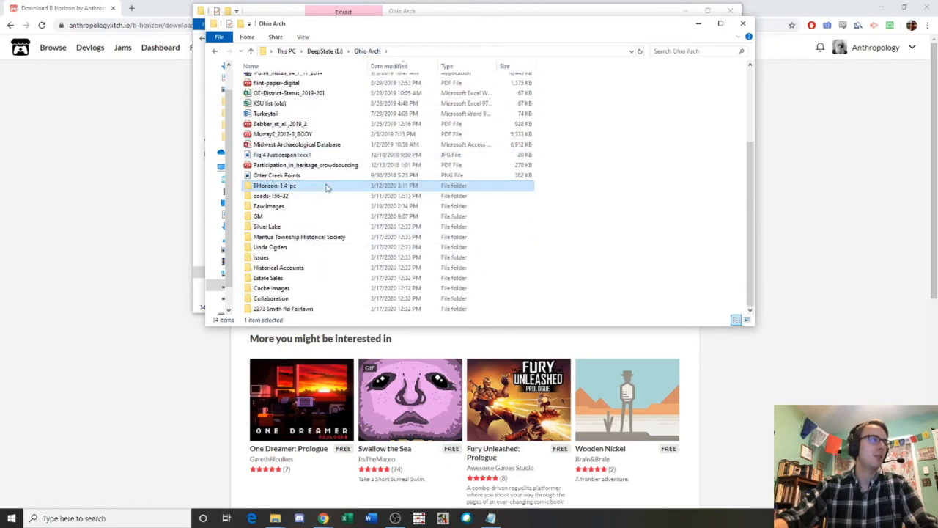
{"action": "double_click", "coordinate": [275, 184]}
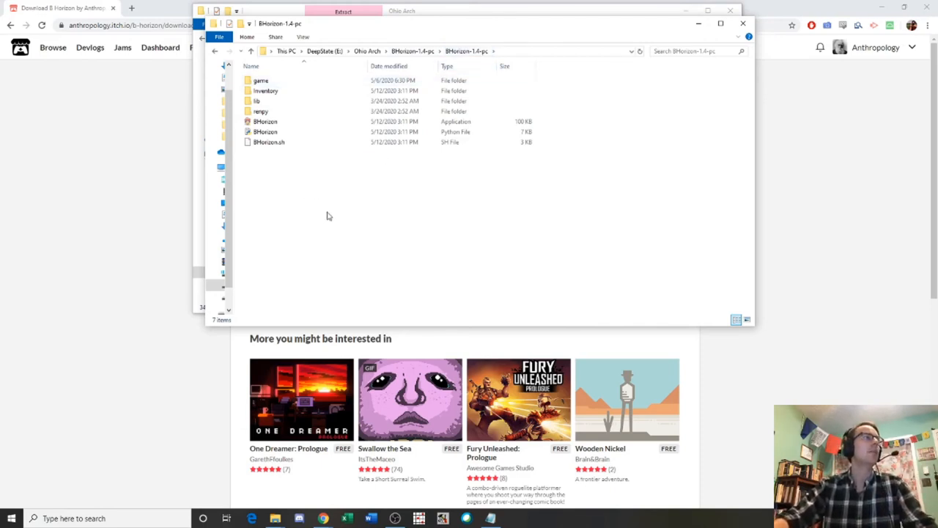
Step: Look over the game files and select the BHorizon application
{"action": "left_click", "coordinate": [261, 80]}
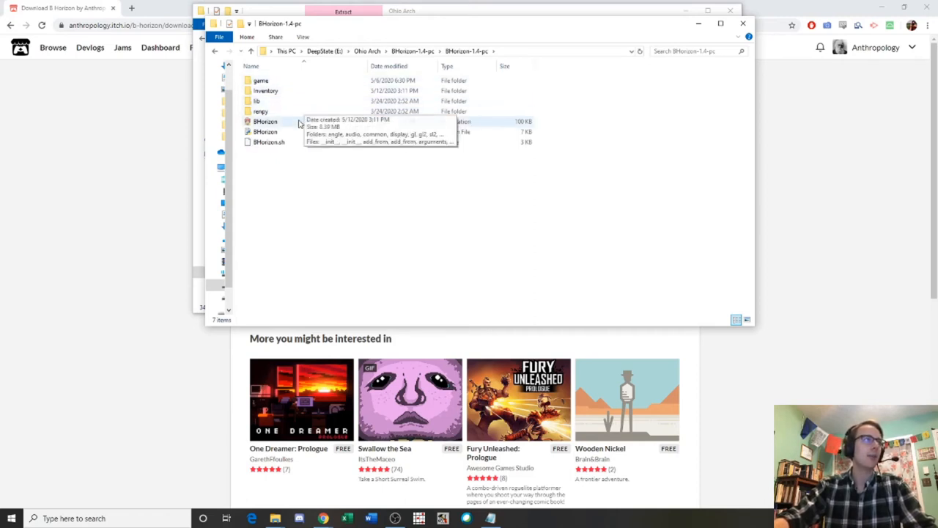
{"action": "mouse_move", "coordinate": [304, 152]}
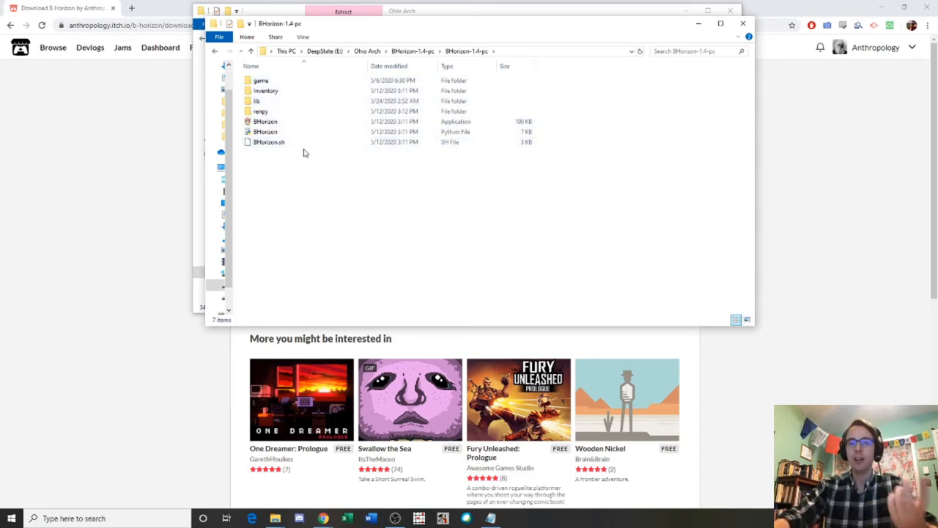
{"action": "left_click", "coordinate": [265, 121]}
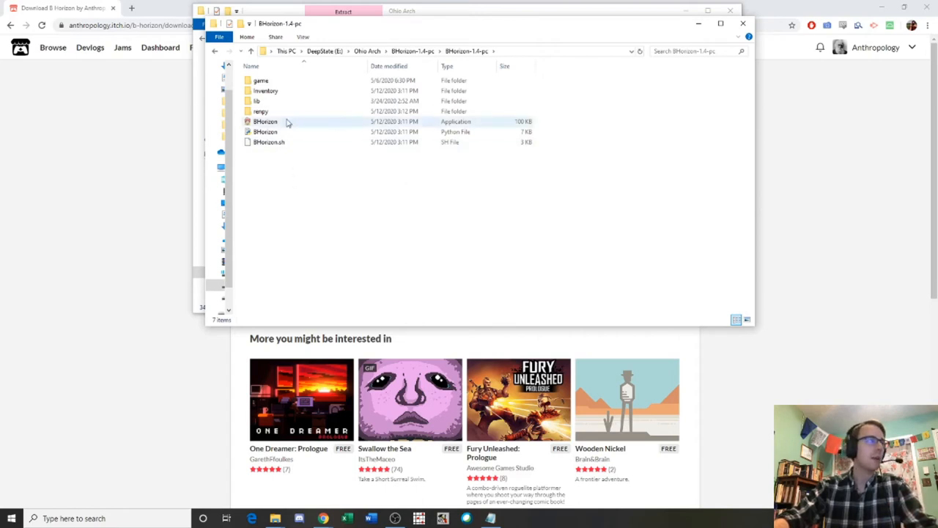
{"action": "left_click", "coordinate": [269, 142]}
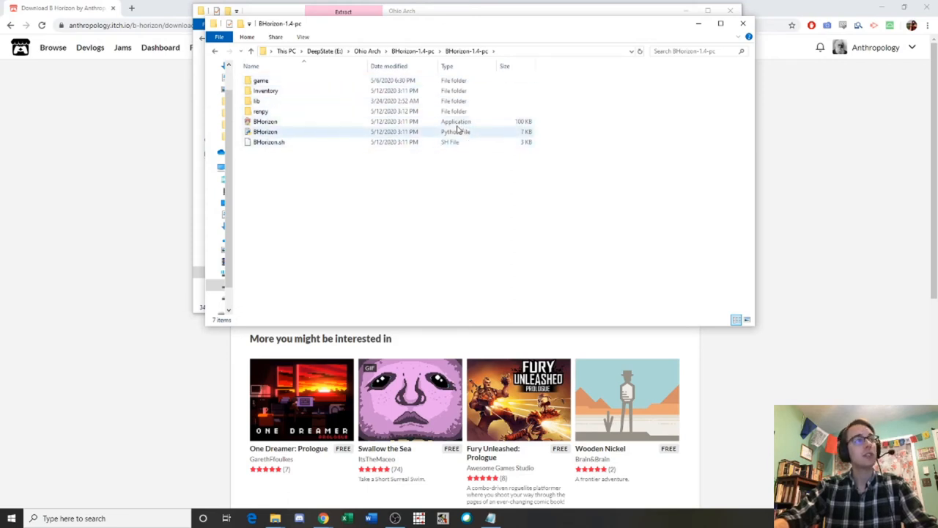
{"action": "left_click", "coordinate": [266, 121]}
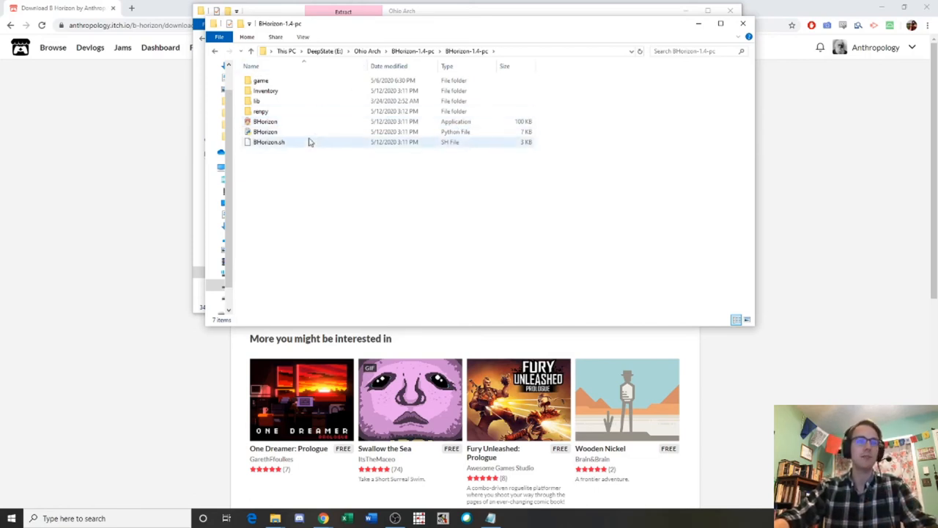
{"action": "left_click", "coordinate": [266, 121]}
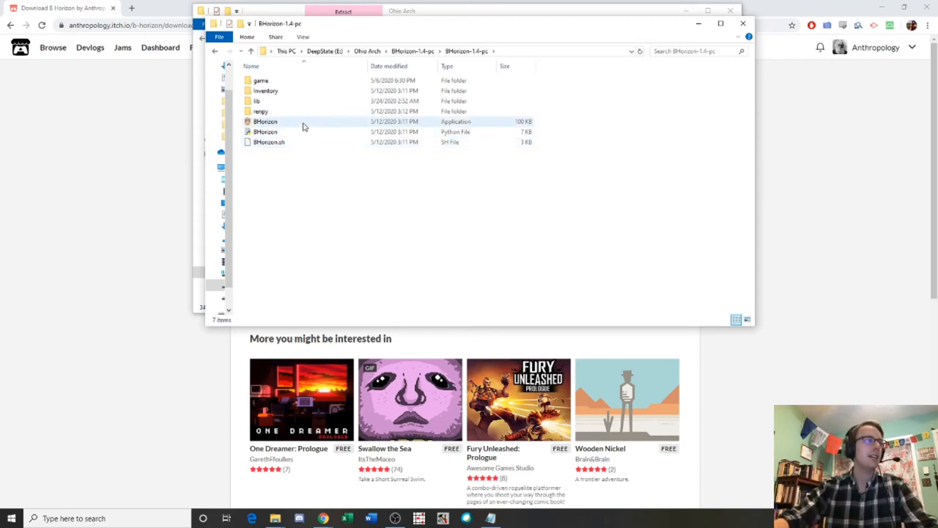
{"action": "left_click", "coordinate": [265, 121]}
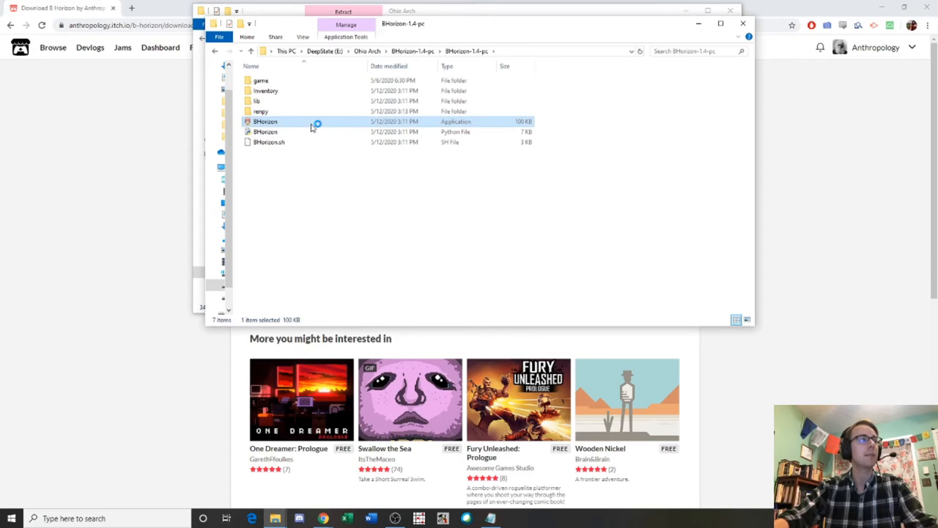
Step: Launch BHorizon and view its Start, Load, Preferences, About, Help and Quit menu
{"action": "double_click", "coordinate": [266, 121]}
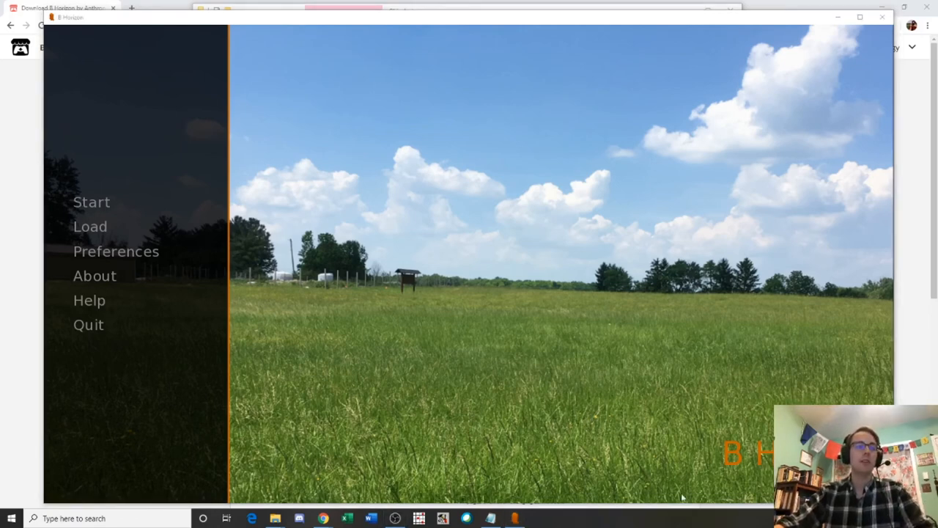
{"action": "mouse_move", "coordinate": [638, 443]}
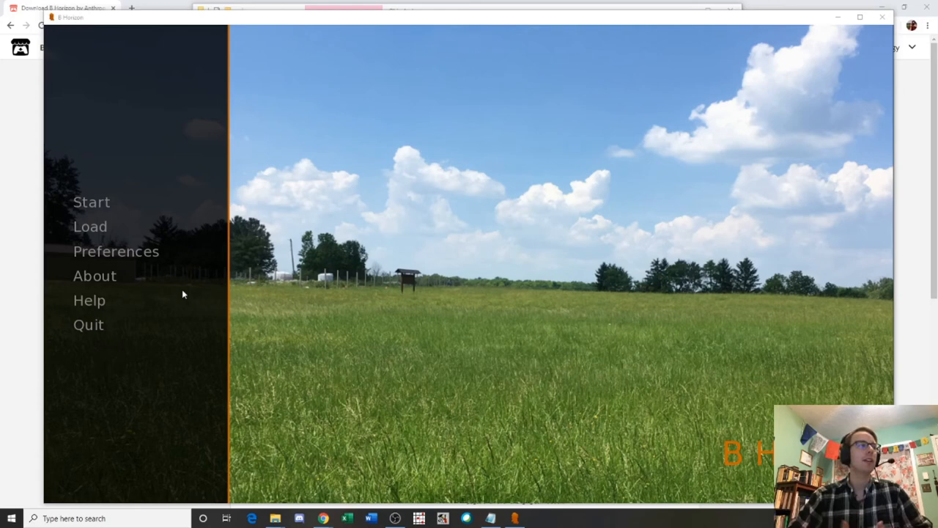
{"action": "mouse_move", "coordinate": [151, 197]}
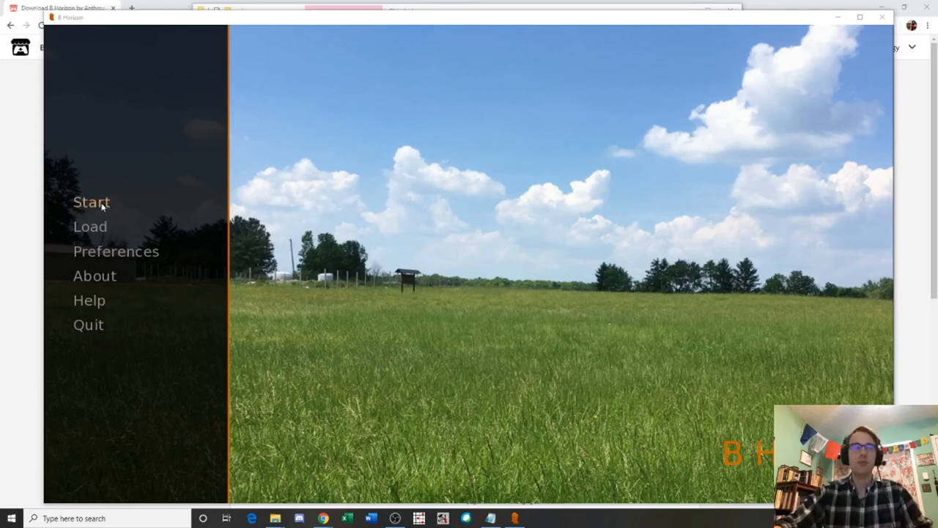
{"action": "mouse_move", "coordinate": [90, 225]}
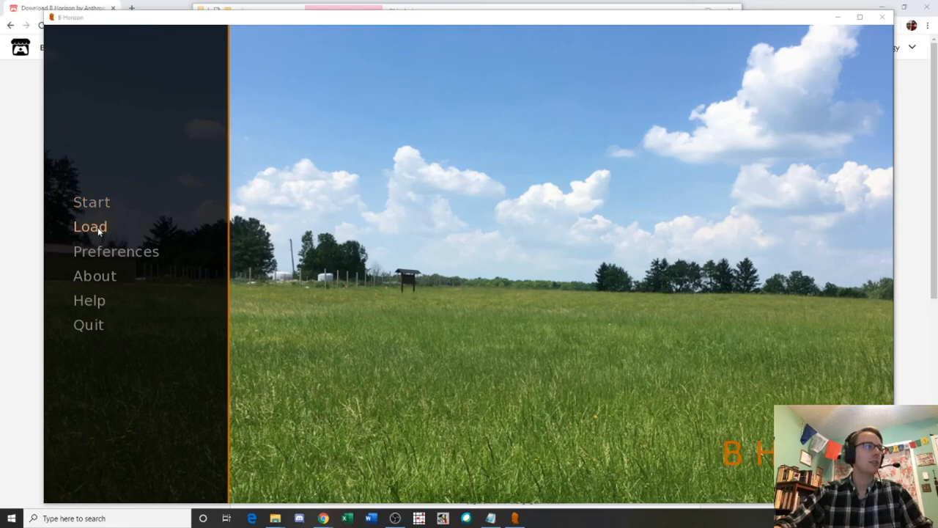
{"action": "left_click", "coordinate": [115, 250]}
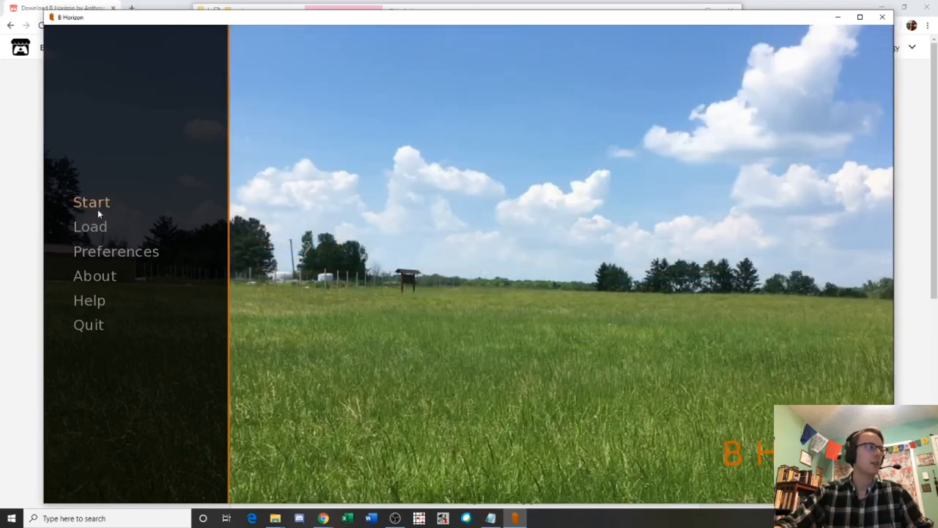
Step: Start a new game, opening on the forest path scene
{"action": "left_click", "coordinate": [91, 201]}
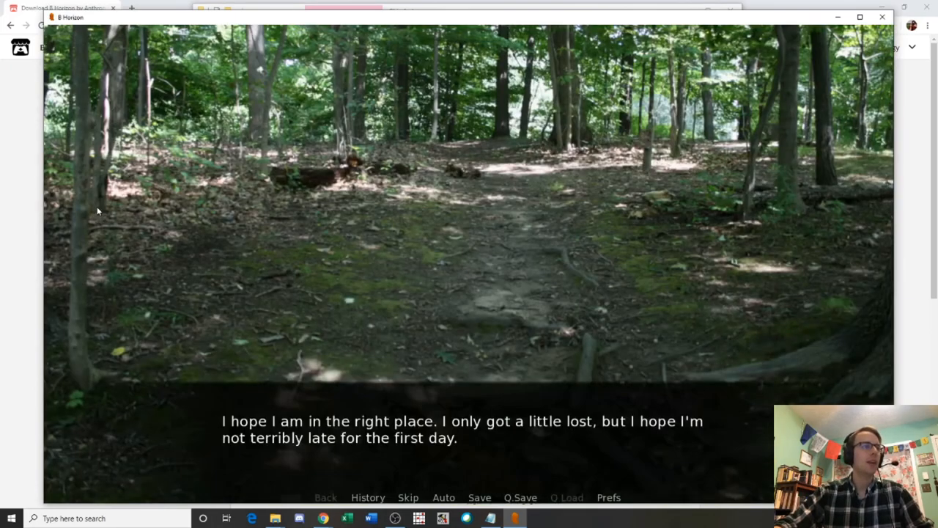
{"action": "mouse_move", "coordinate": [460, 272]}
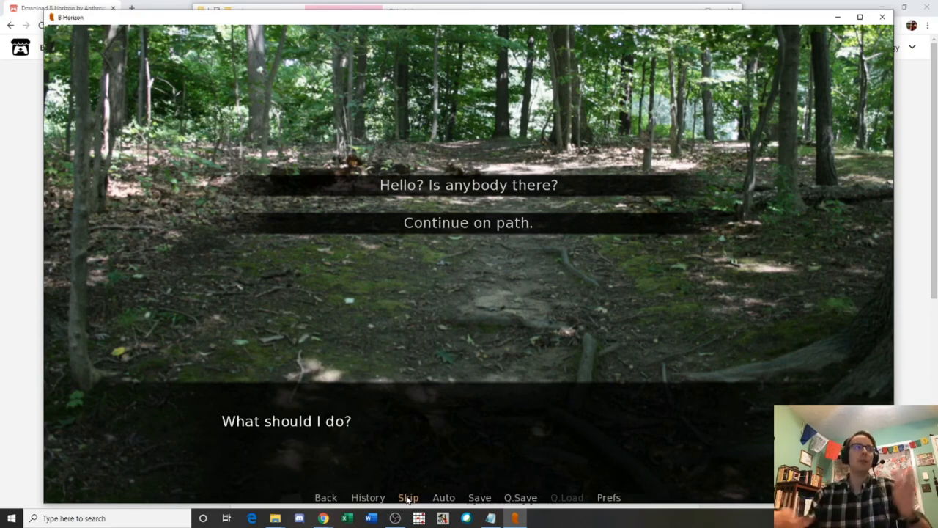
{"action": "mouse_move", "coordinate": [481, 310]}
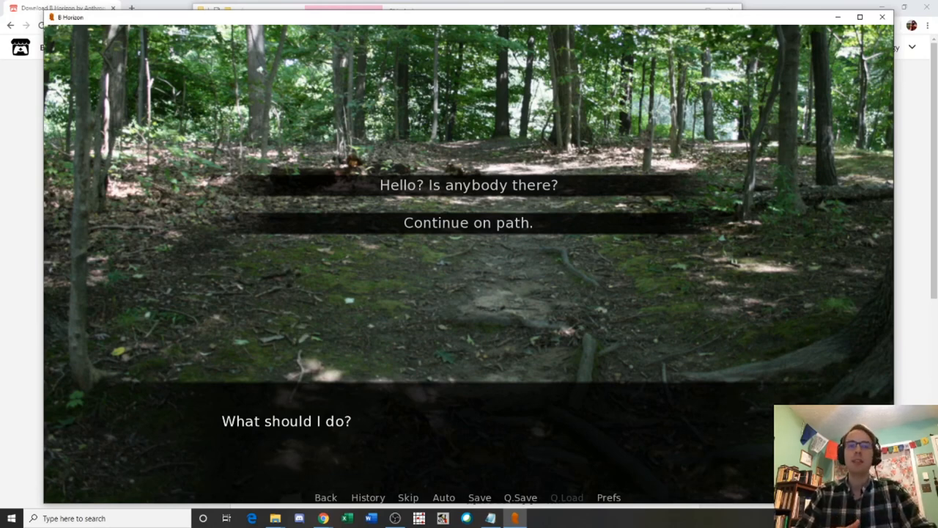
{"action": "mouse_move", "coordinate": [489, 302]}
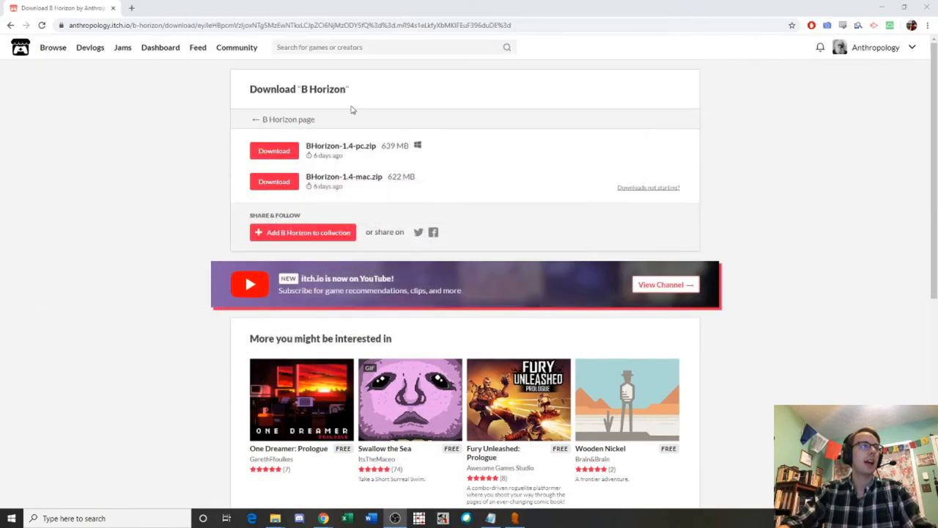
{"action": "mouse_move", "coordinate": [165, 170]}
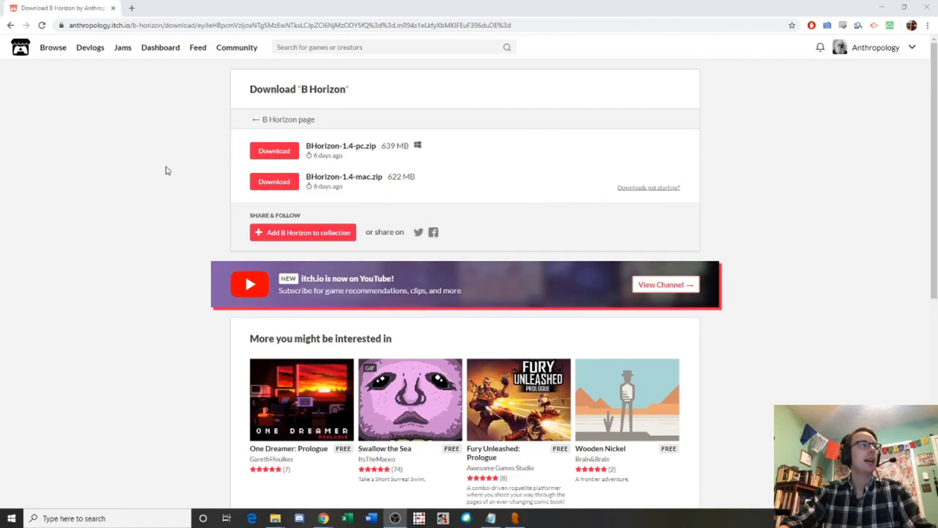